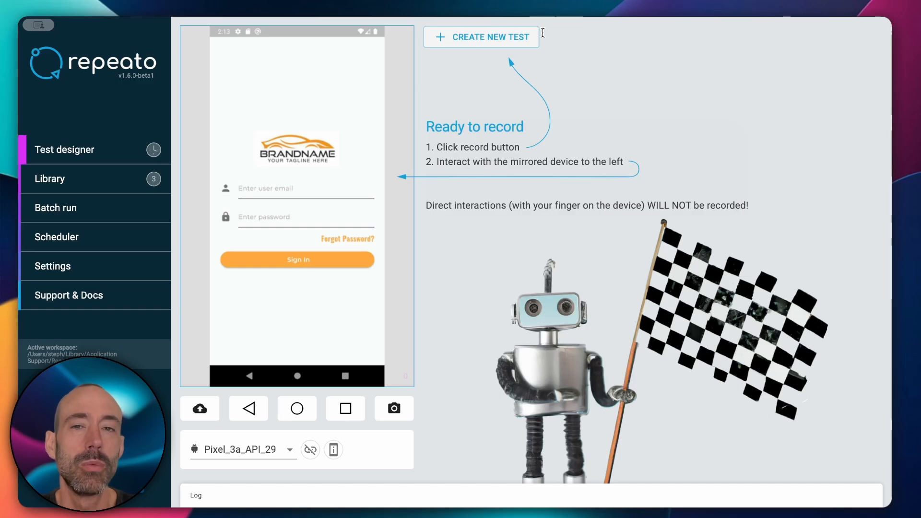
mouse_move(453, 49)
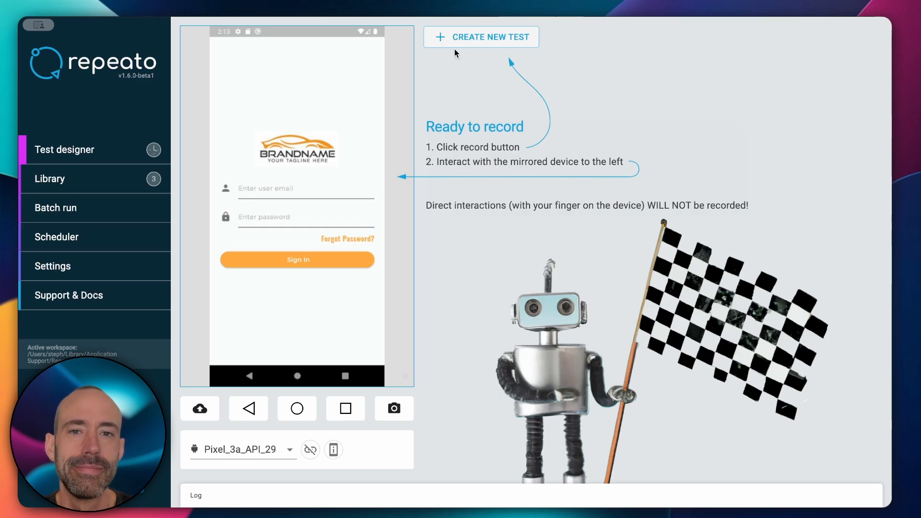
mouse_move(487, 198)
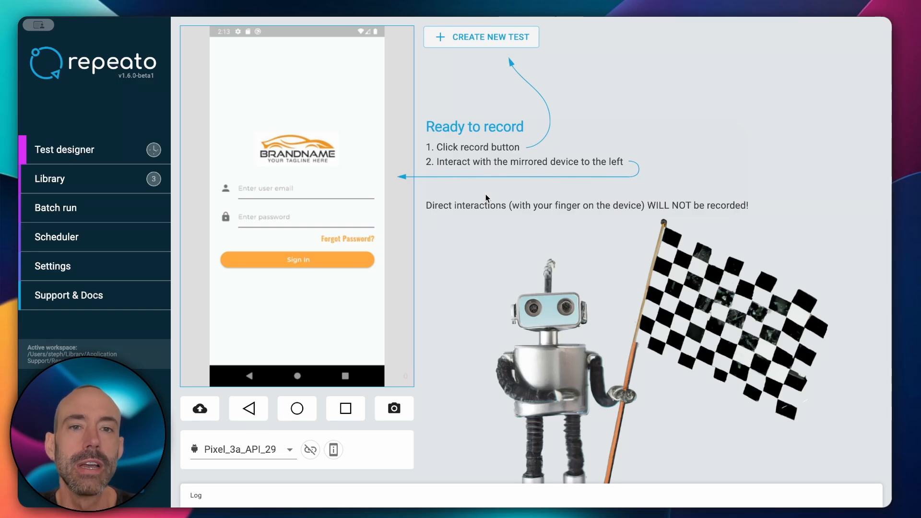
mouse_move(465, 95)
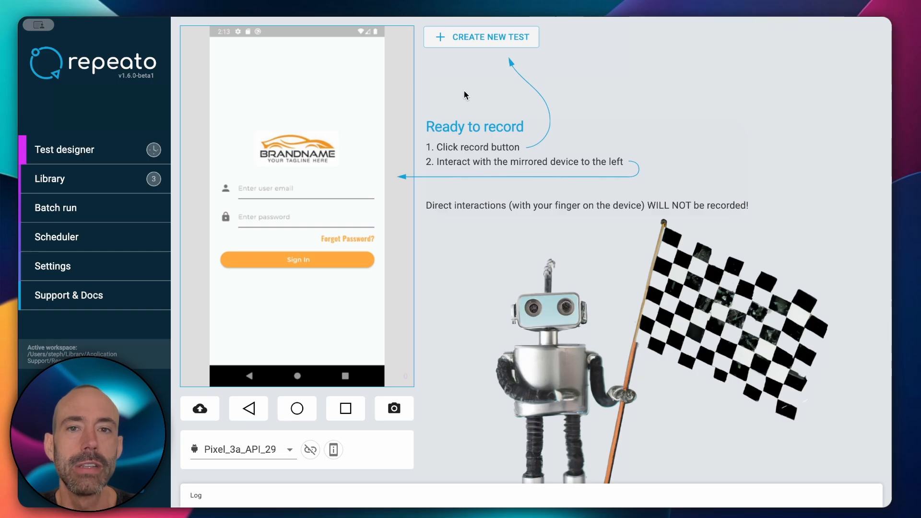
click(154, 150)
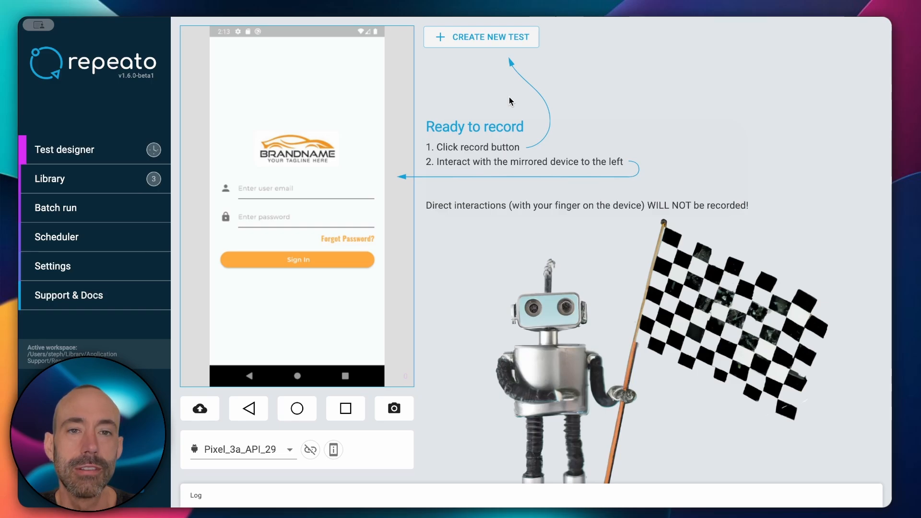
mouse_move(89, 153)
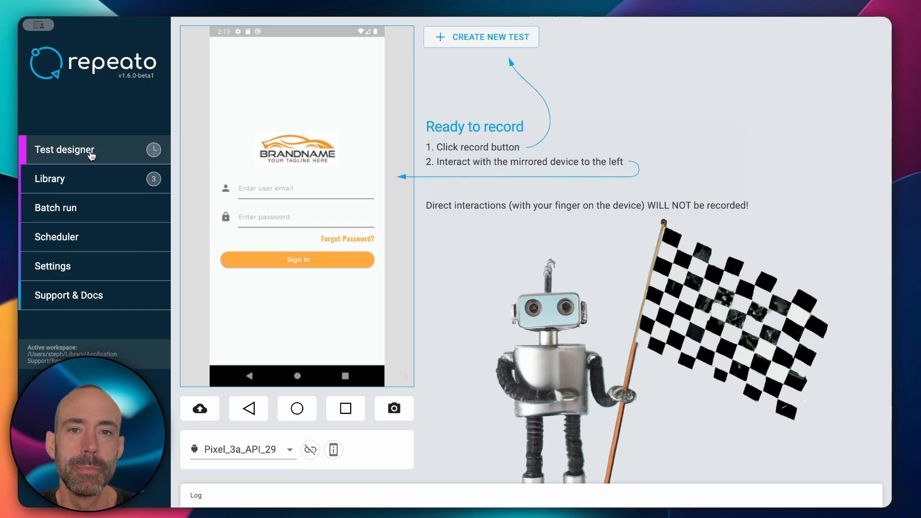
mouse_move(535, 104)
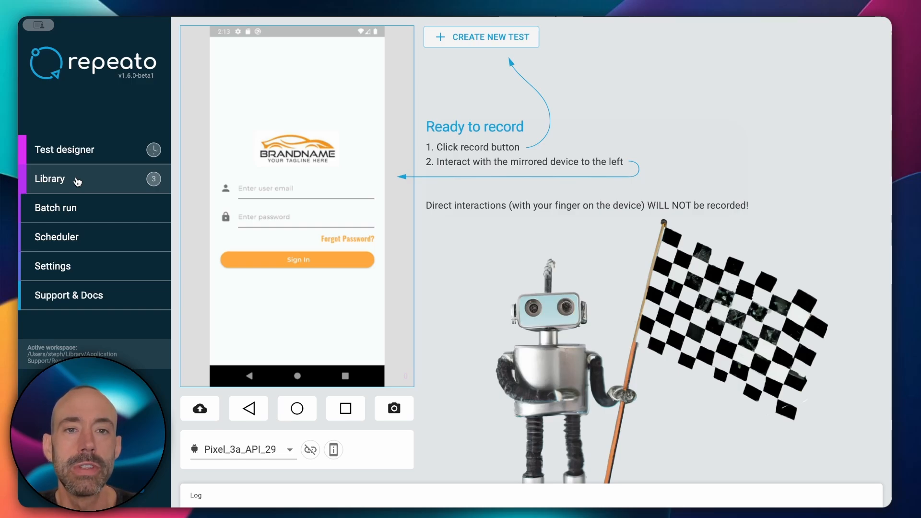
mouse_move(87, 213)
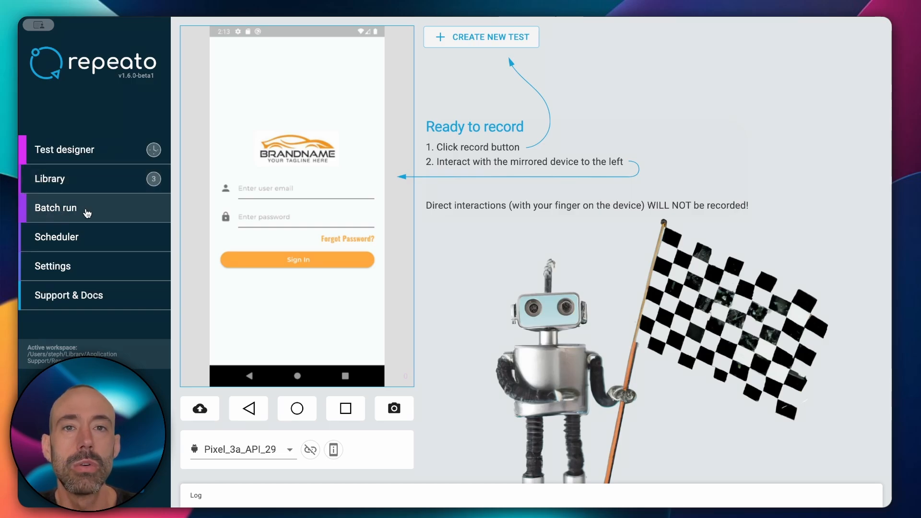
mouse_move(57, 246)
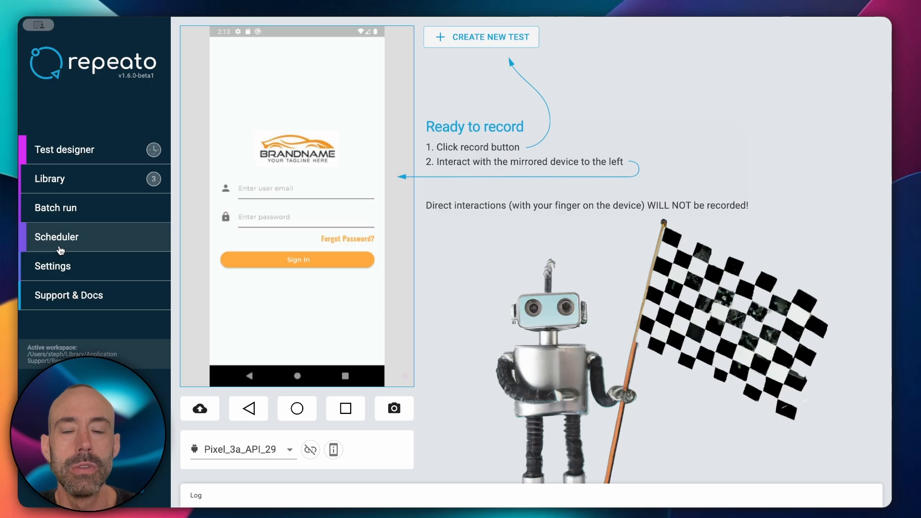
mouse_move(97, 249)
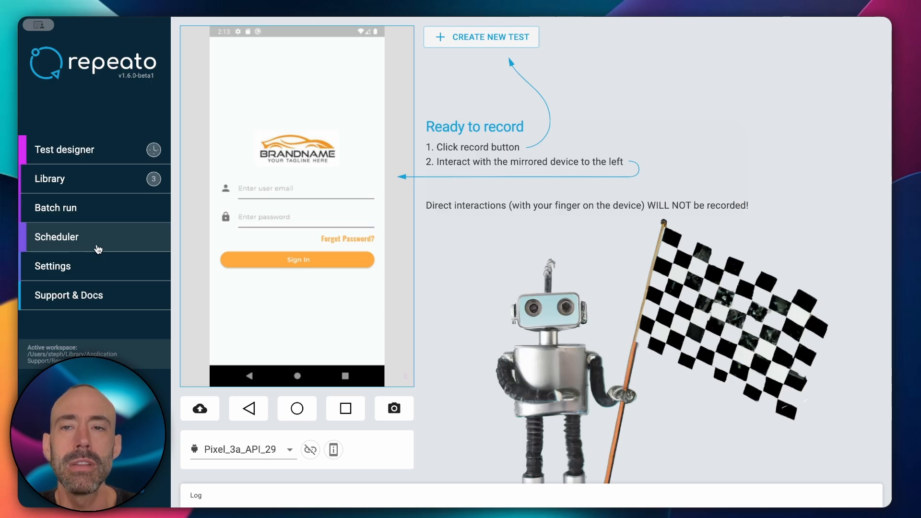
mouse_move(374, 462)
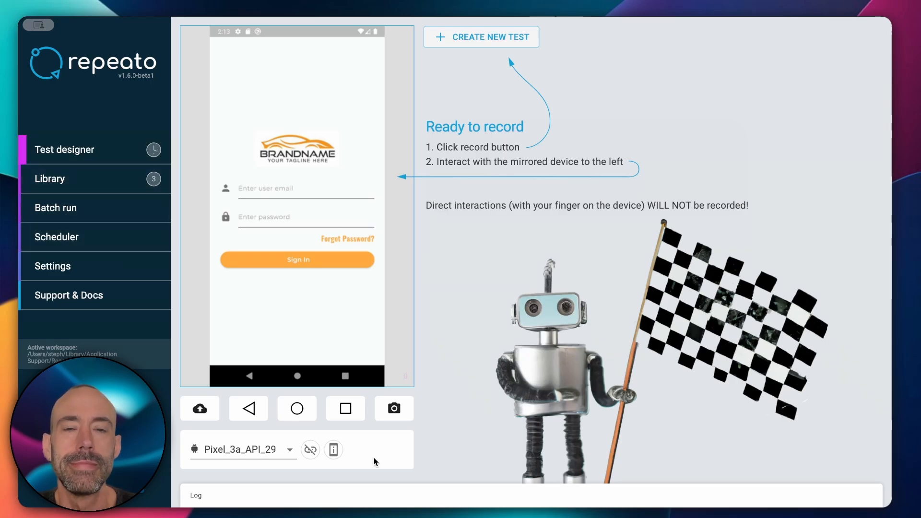
mouse_move(497, 112)
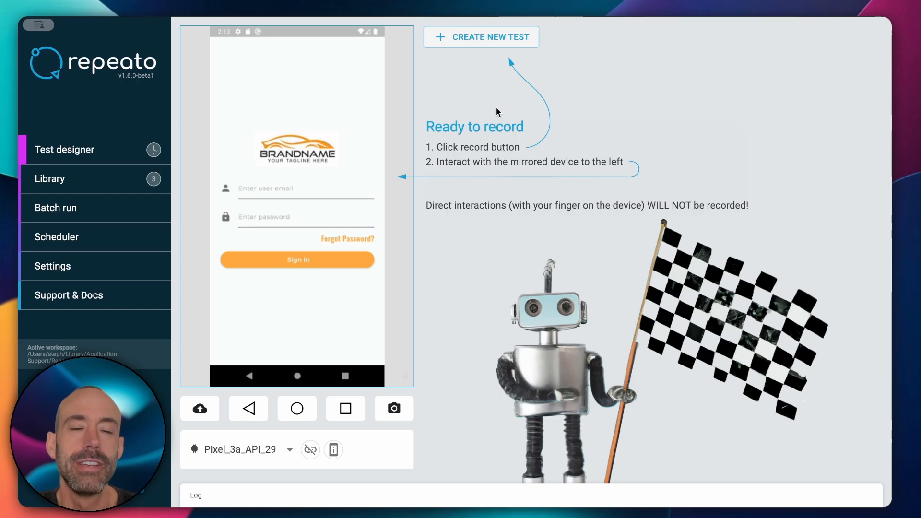
mouse_move(286, 214)
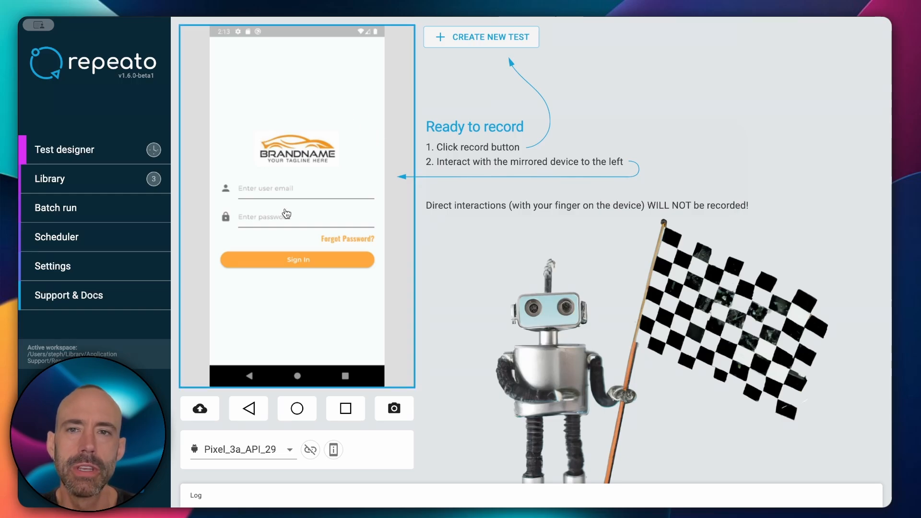
mouse_move(329, 166)
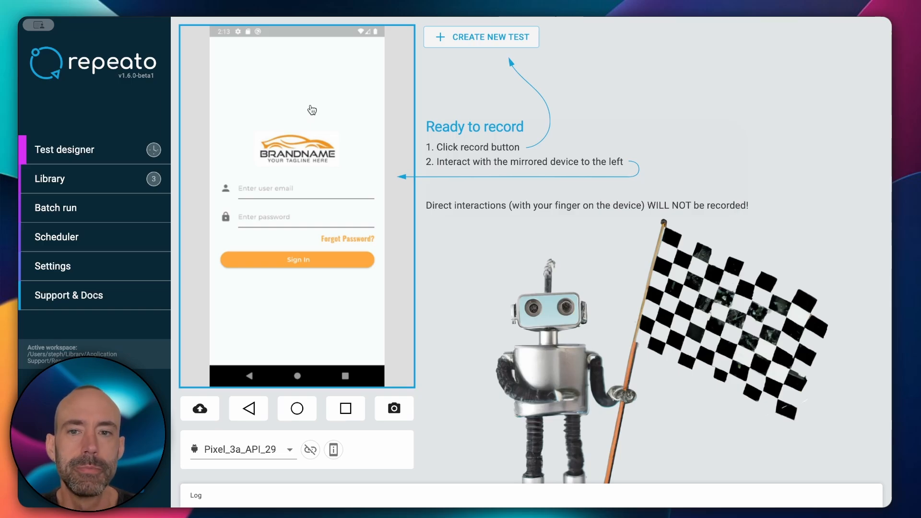
mouse_move(277, 312)
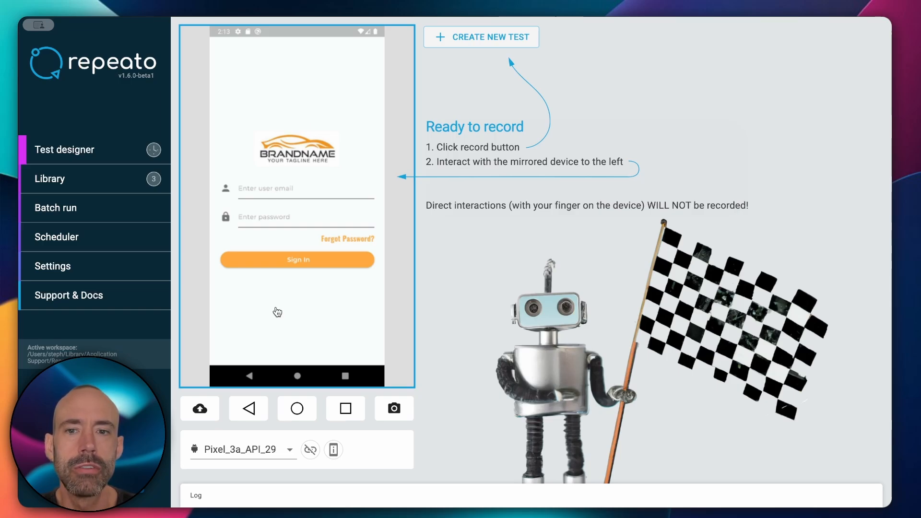
click(297, 377)
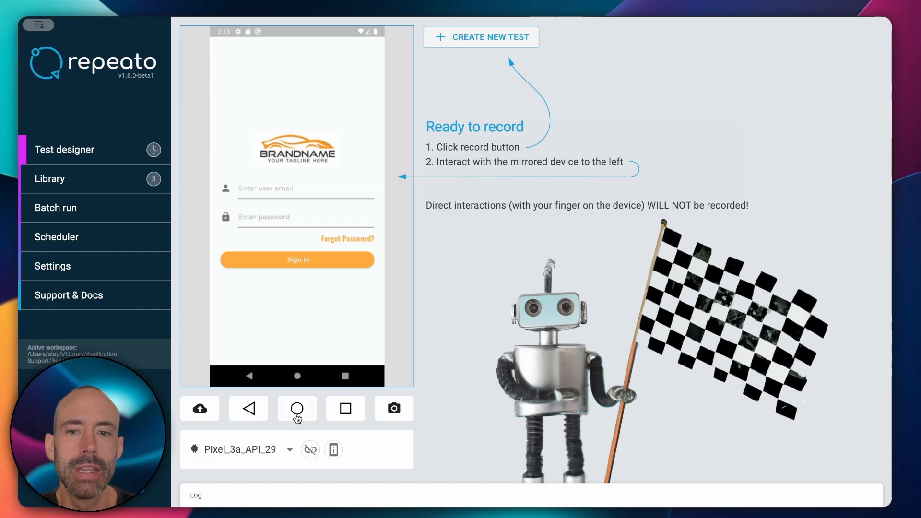
mouse_move(248, 408)
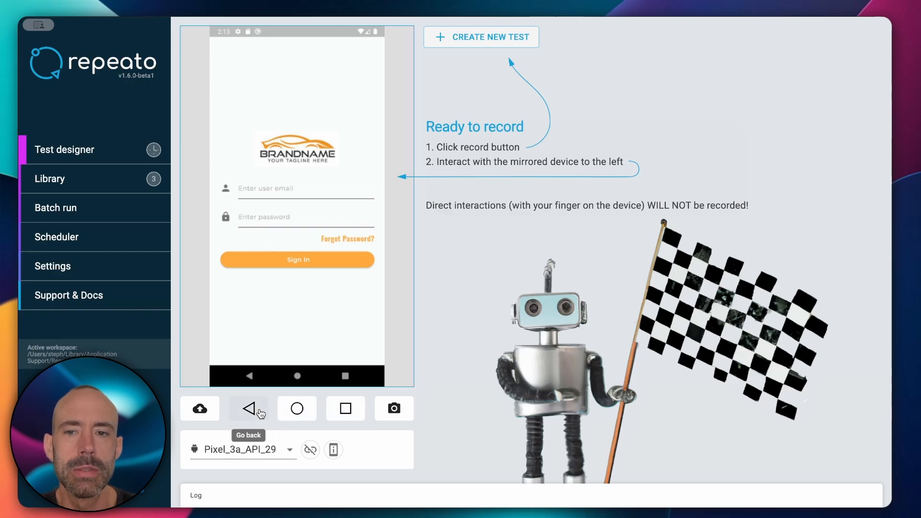
mouse_move(200, 408)
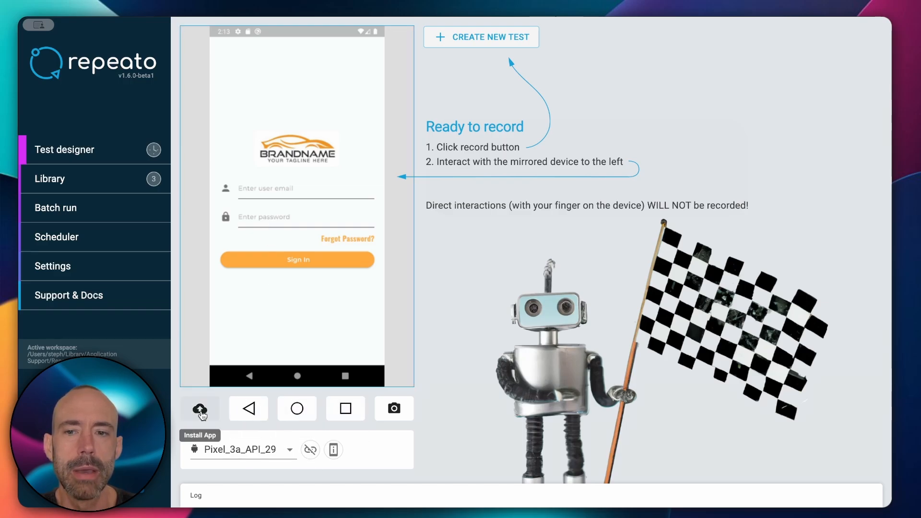
mouse_move(393, 408)
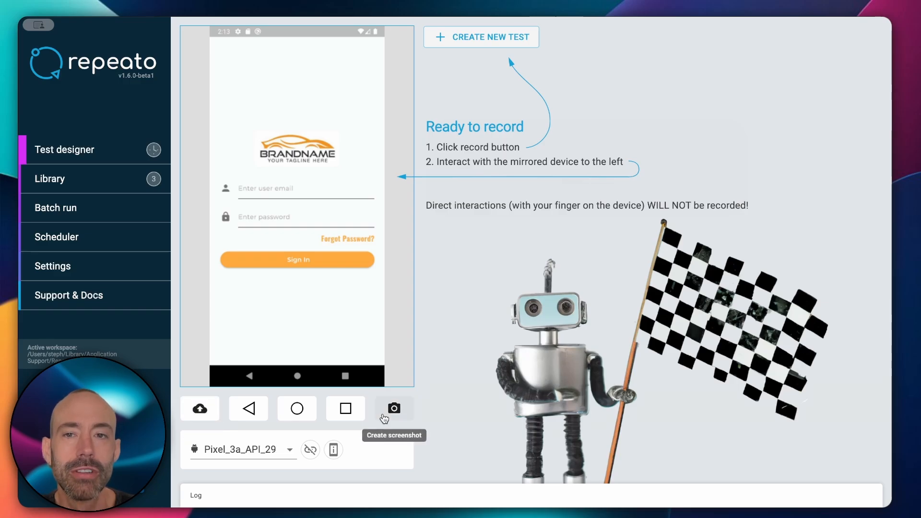
mouse_move(271, 457)
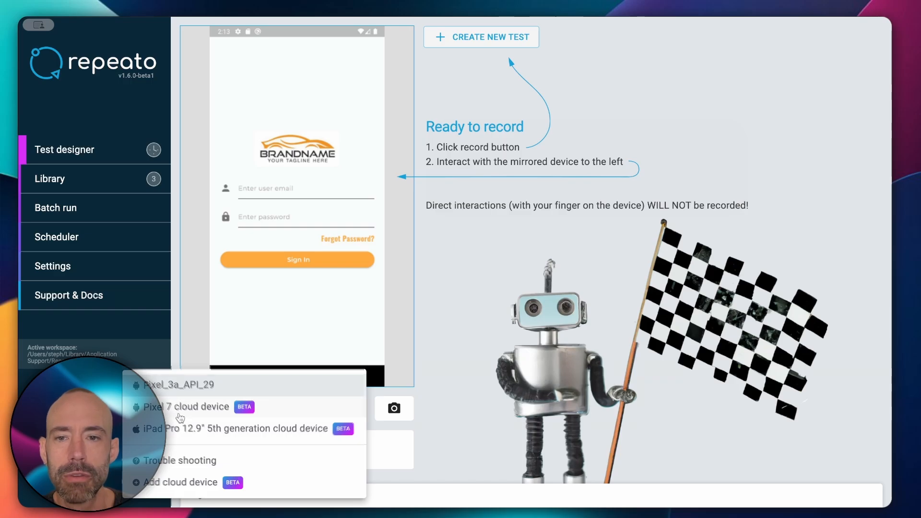
mouse_move(194, 393)
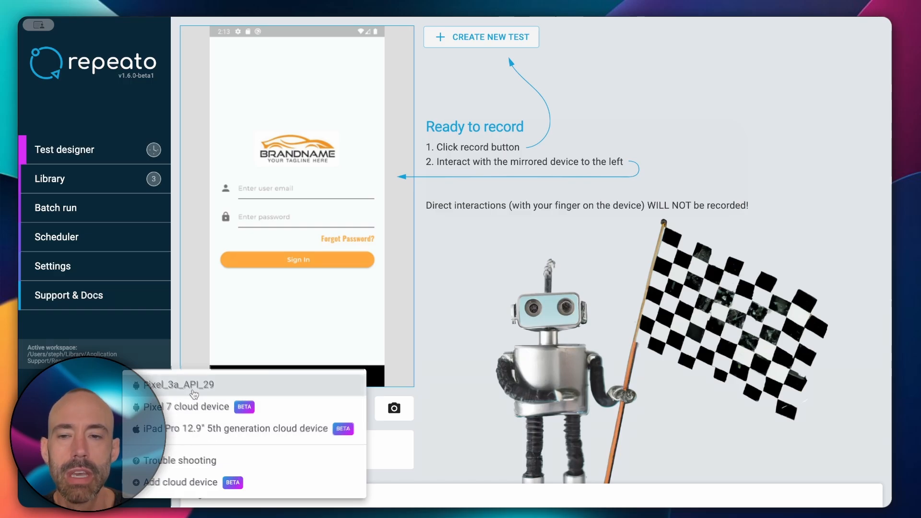
mouse_move(278, 486)
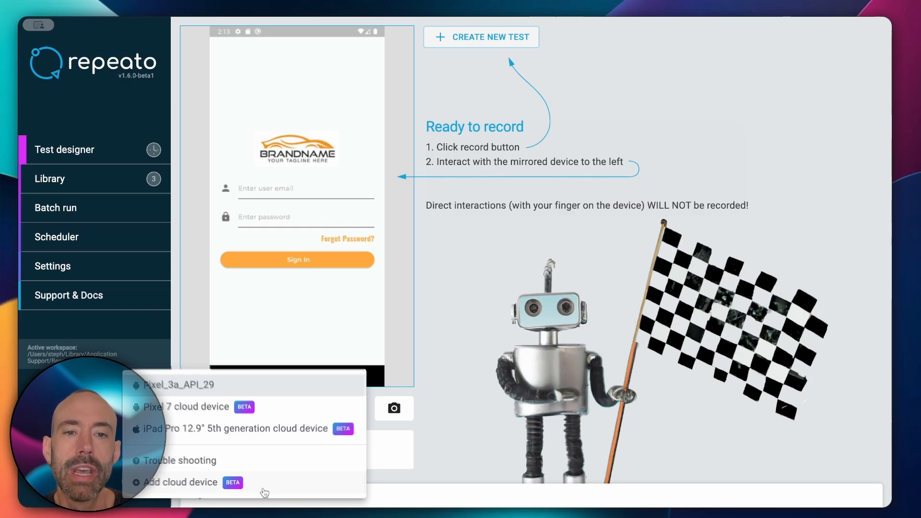
mouse_move(435, 458)
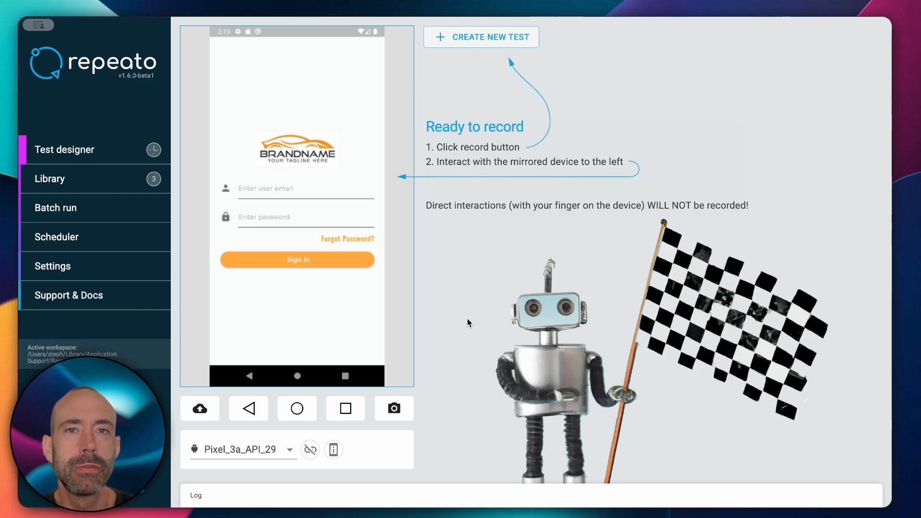
click(481, 36)
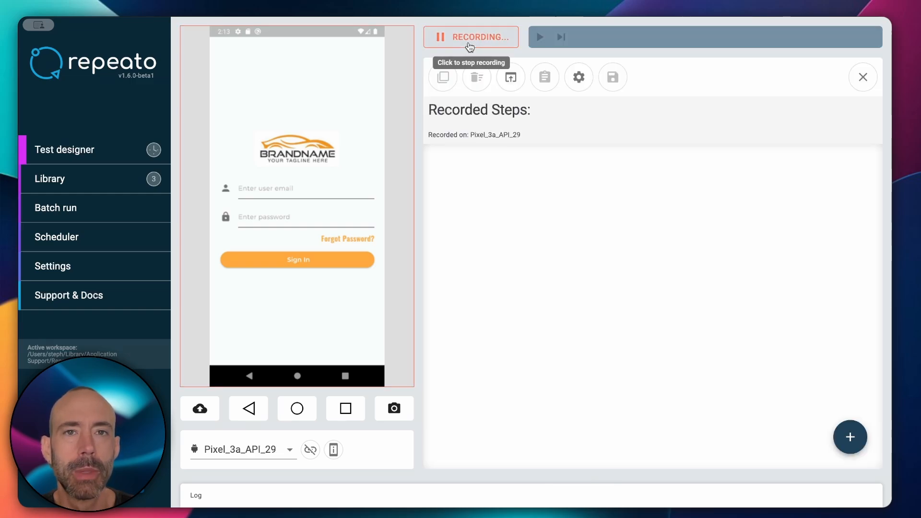
mouse_move(555, 45)
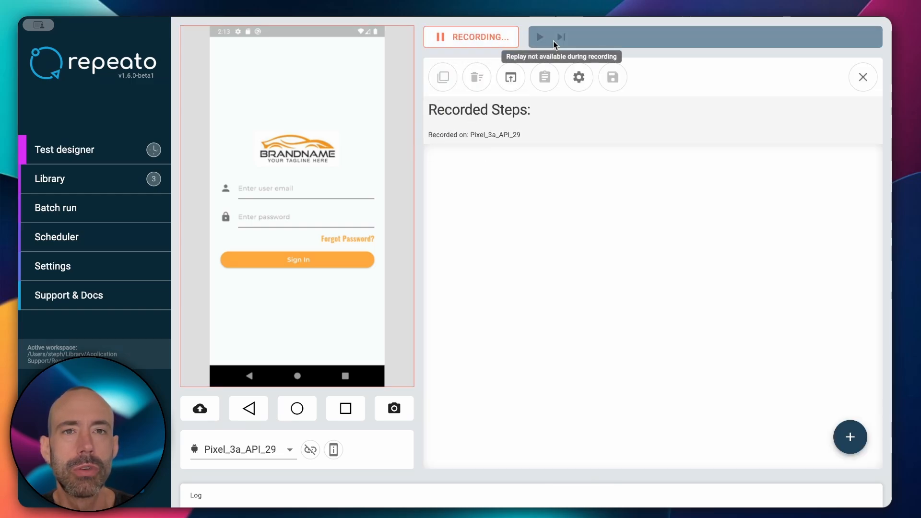
mouse_move(499, 37)
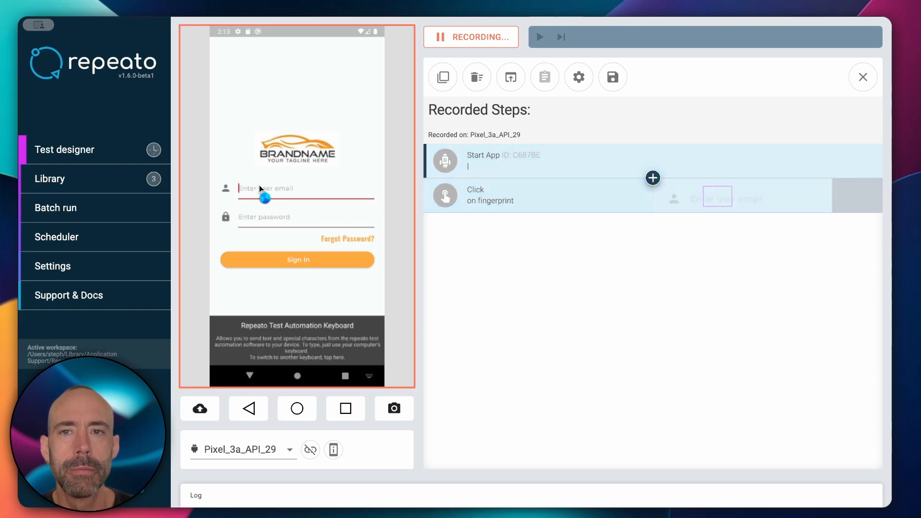
text(st)
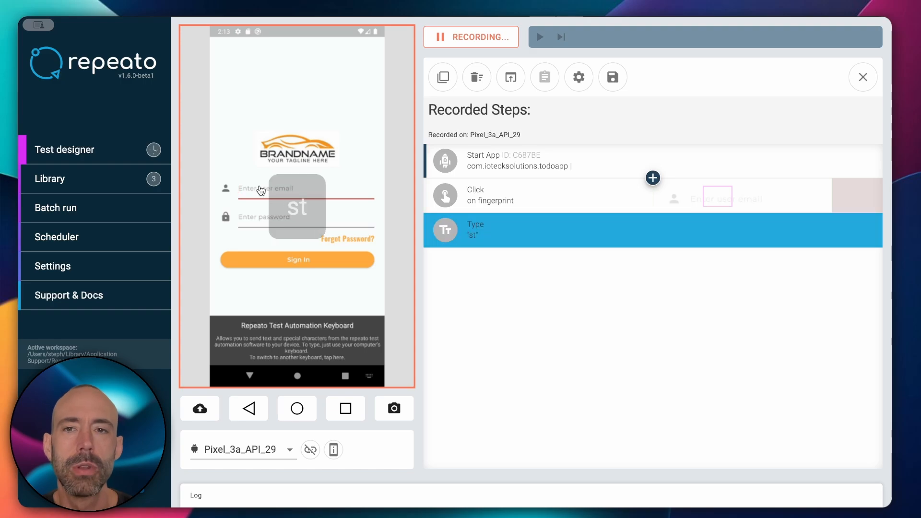
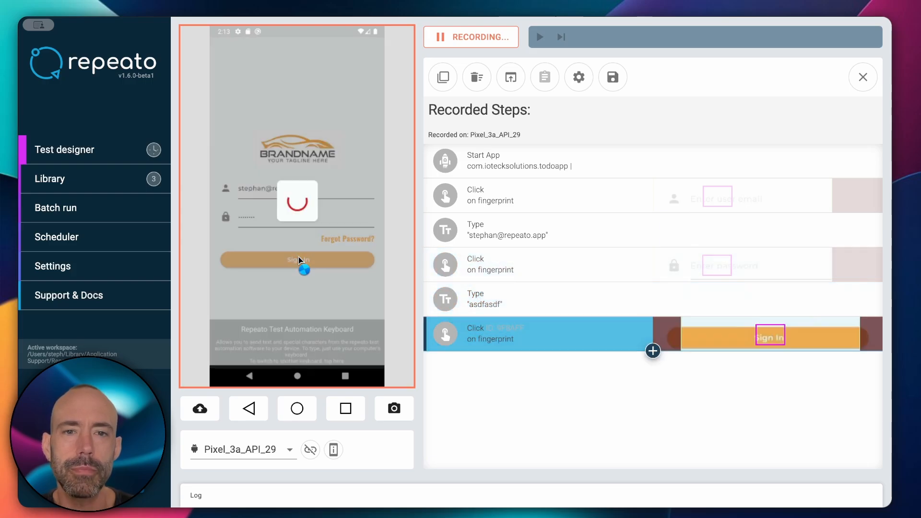
click(296, 259)
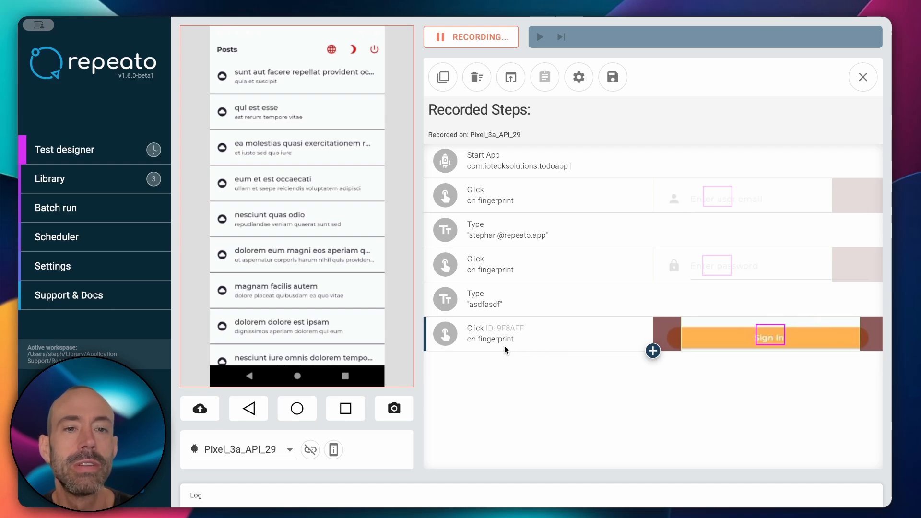
mouse_move(633, 346)
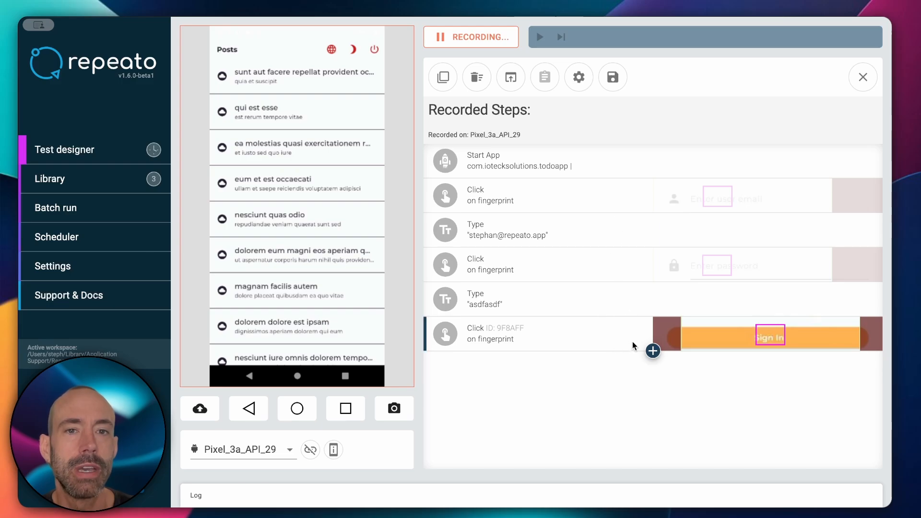
Add a Check Content step using the Posts label as its fingerprint.
click(653, 351)
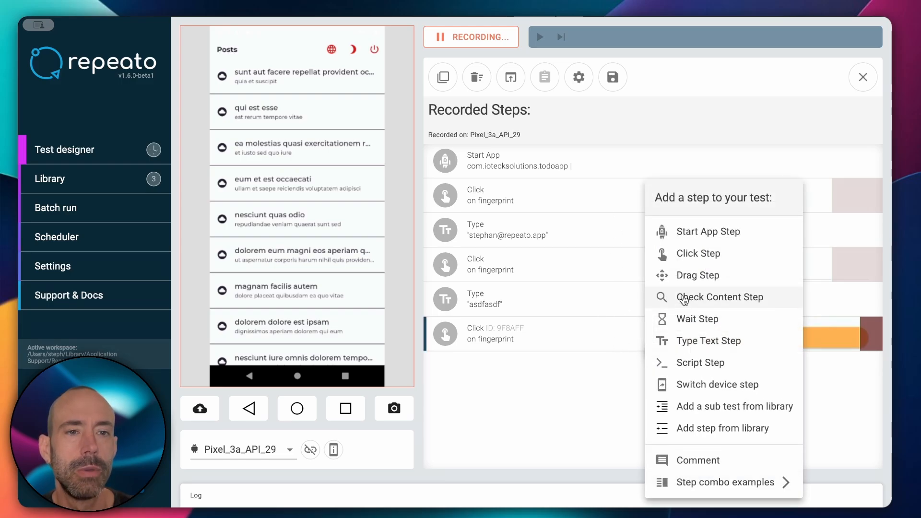
click(721, 297)
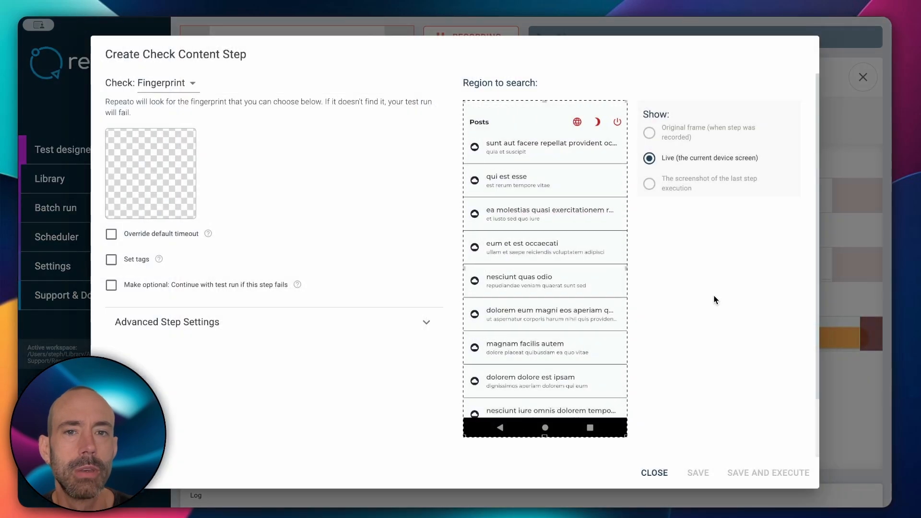
click(150, 173)
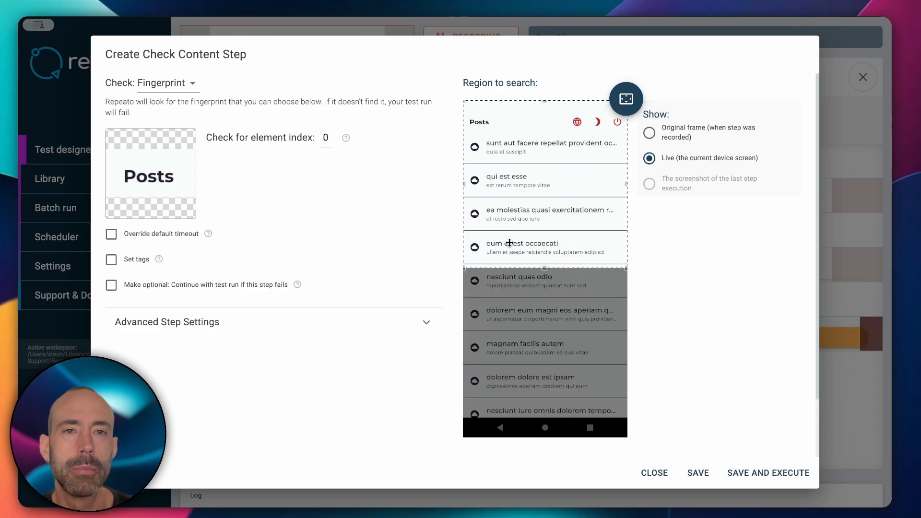
mouse_move(186, 238)
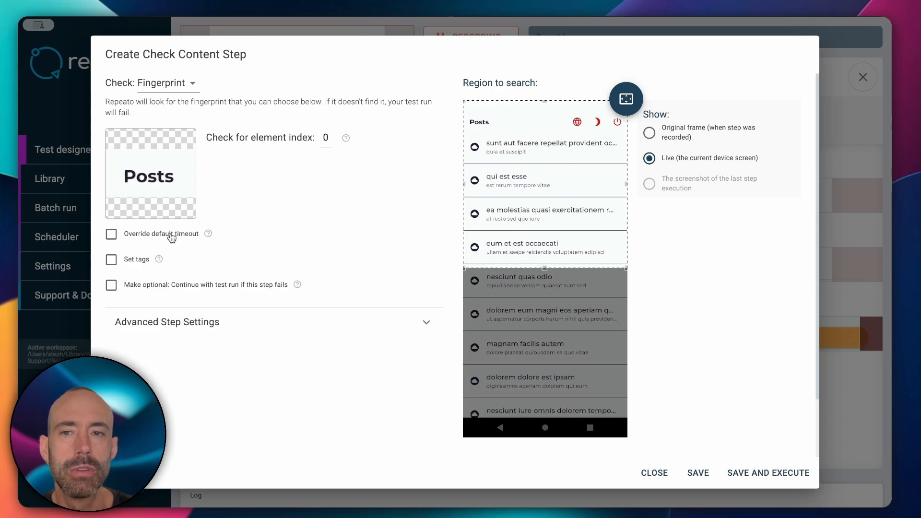
click(111, 234)
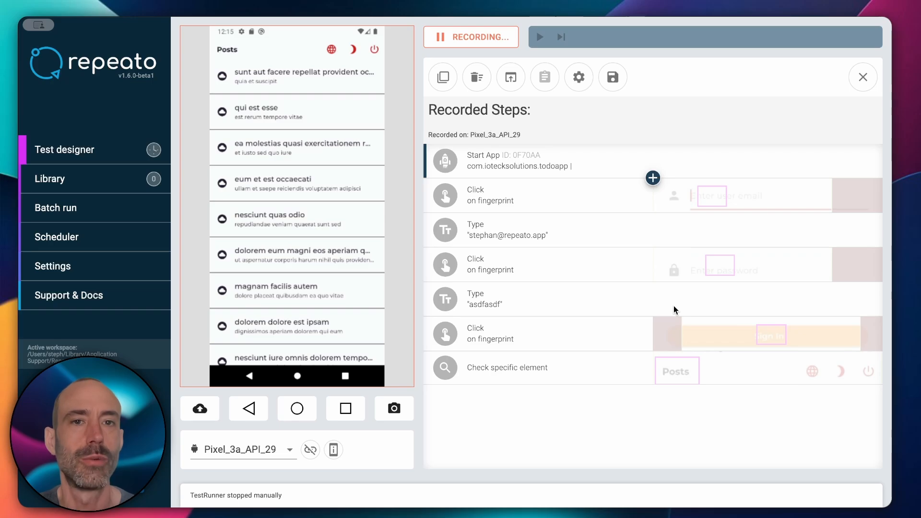
mouse_move(524, 147)
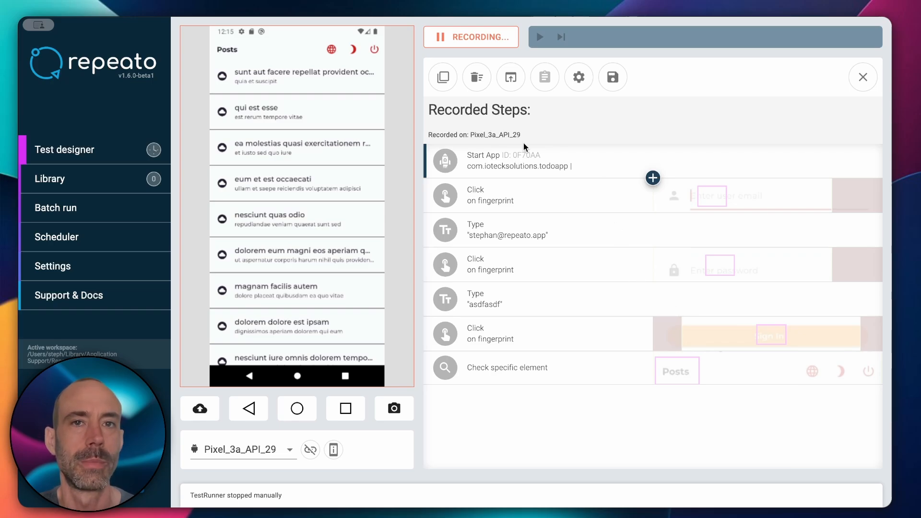
Stop recording and replay all test steps, passing in 11 seconds.
click(470, 36)
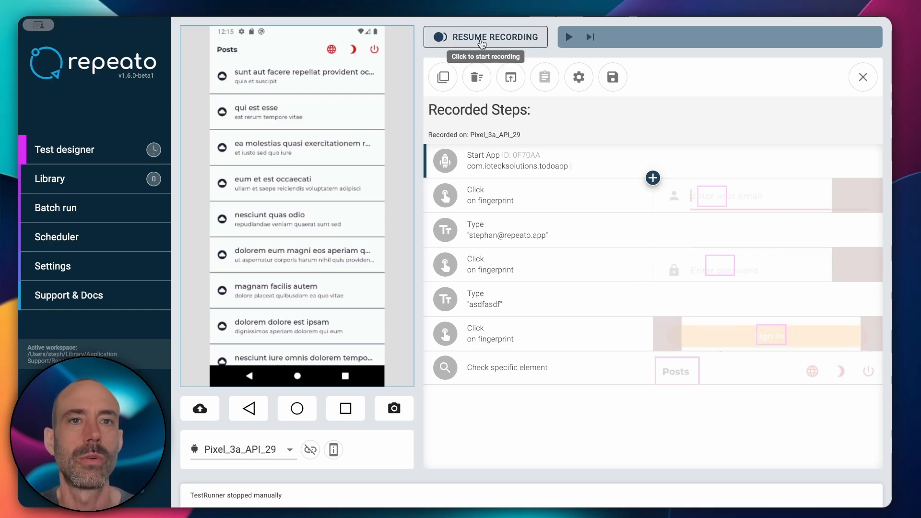
mouse_move(568, 37)
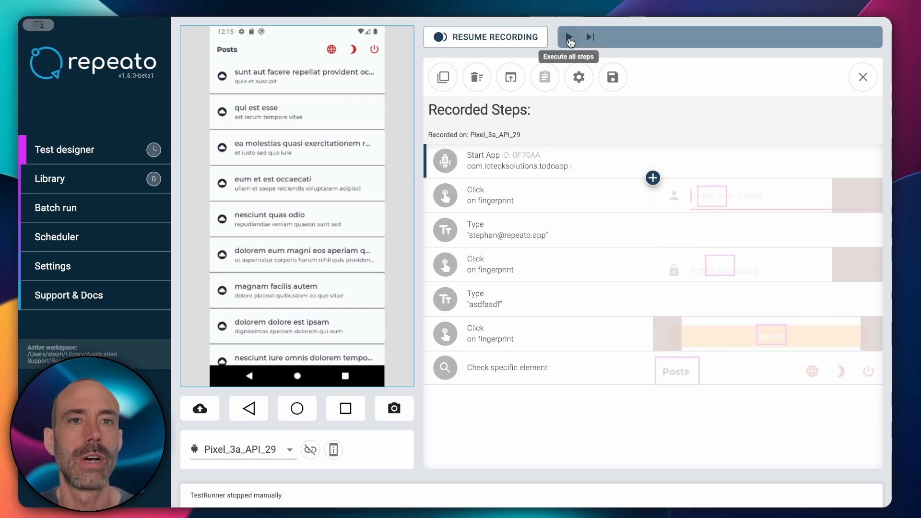
click(568, 37)
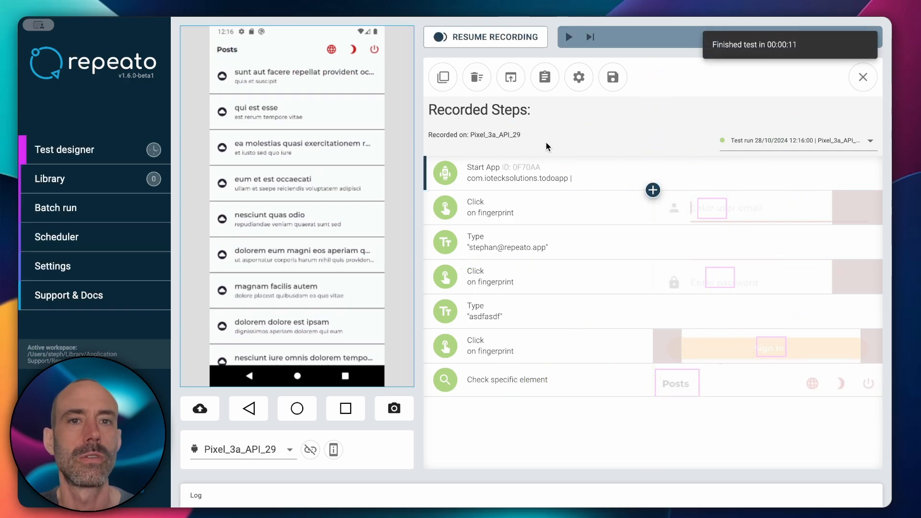
Title the test 'Login' and save it to the Recorded tests folder.
click(612, 77)
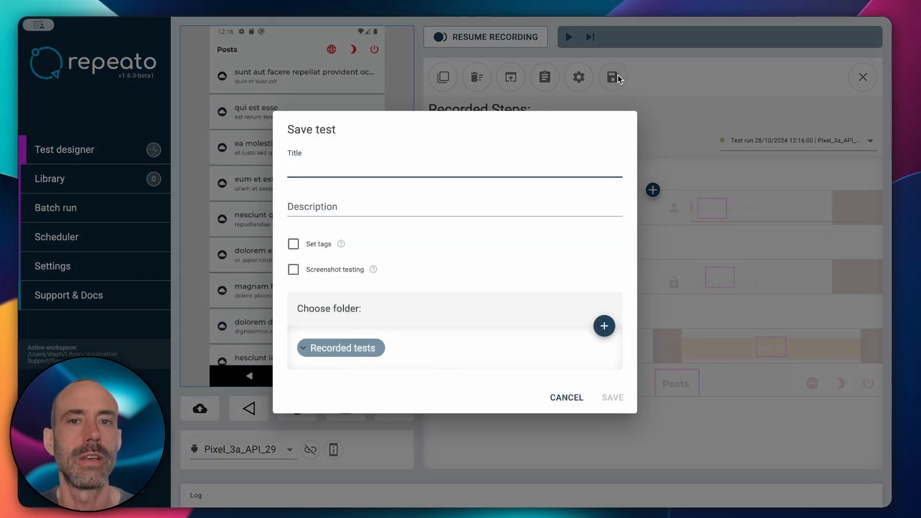
text(Log)
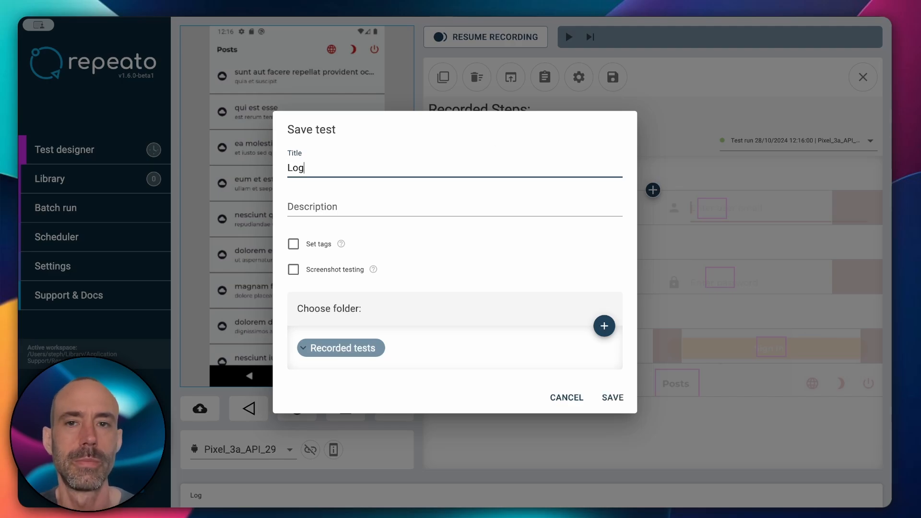
click(612, 398)
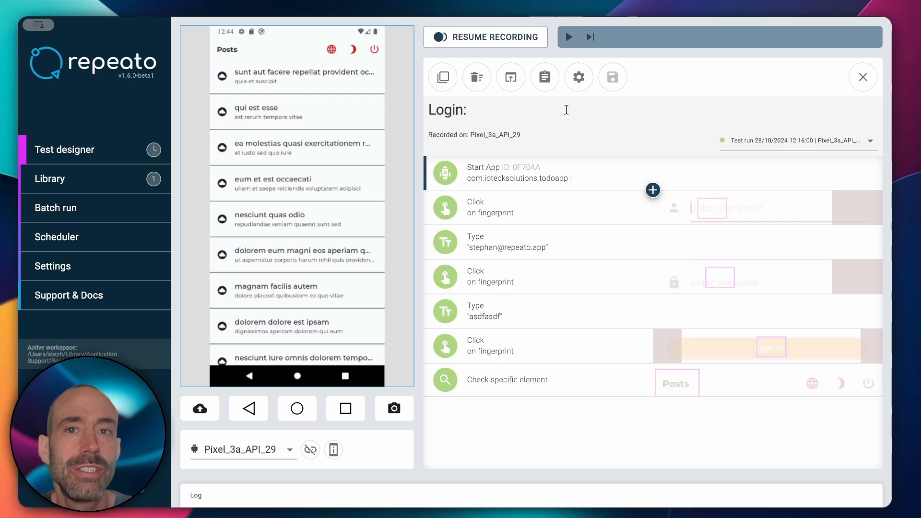
Open the 'Add a step to your test' menu from the + between steps.
click(652, 190)
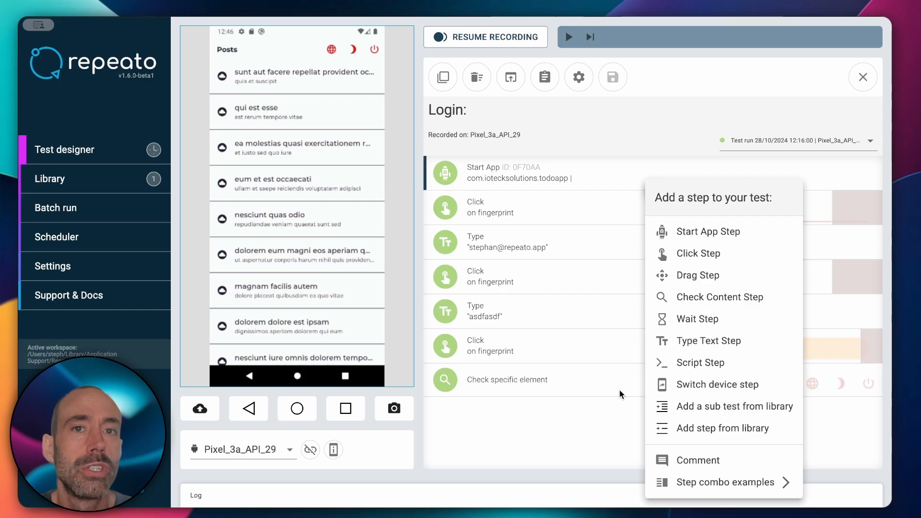
mouse_move(619, 390)
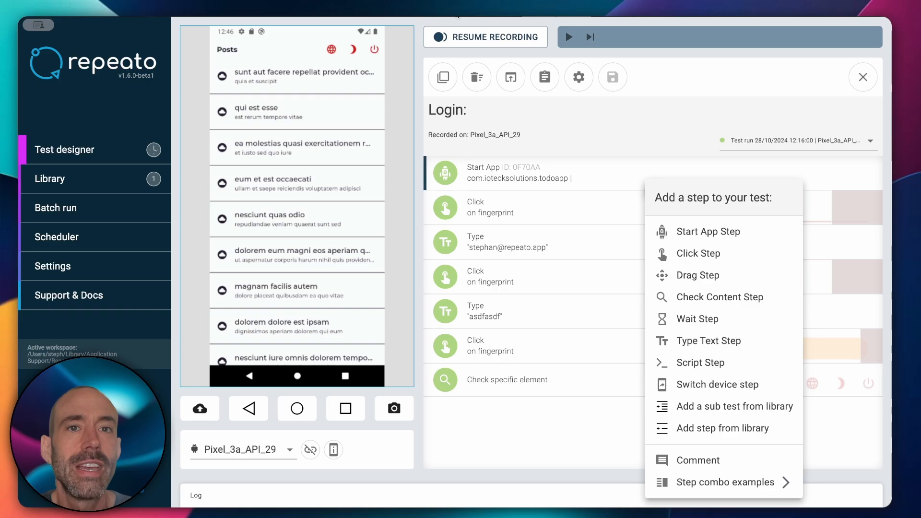
mouse_move(471, 33)
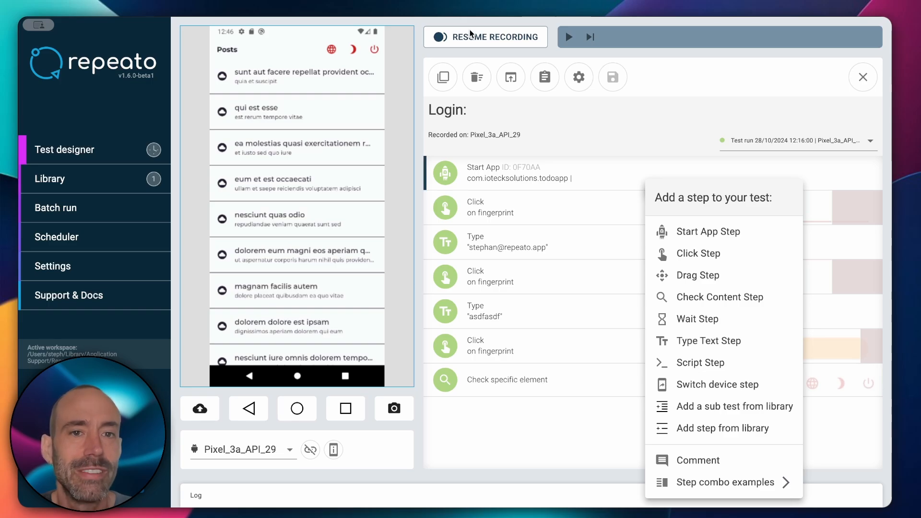